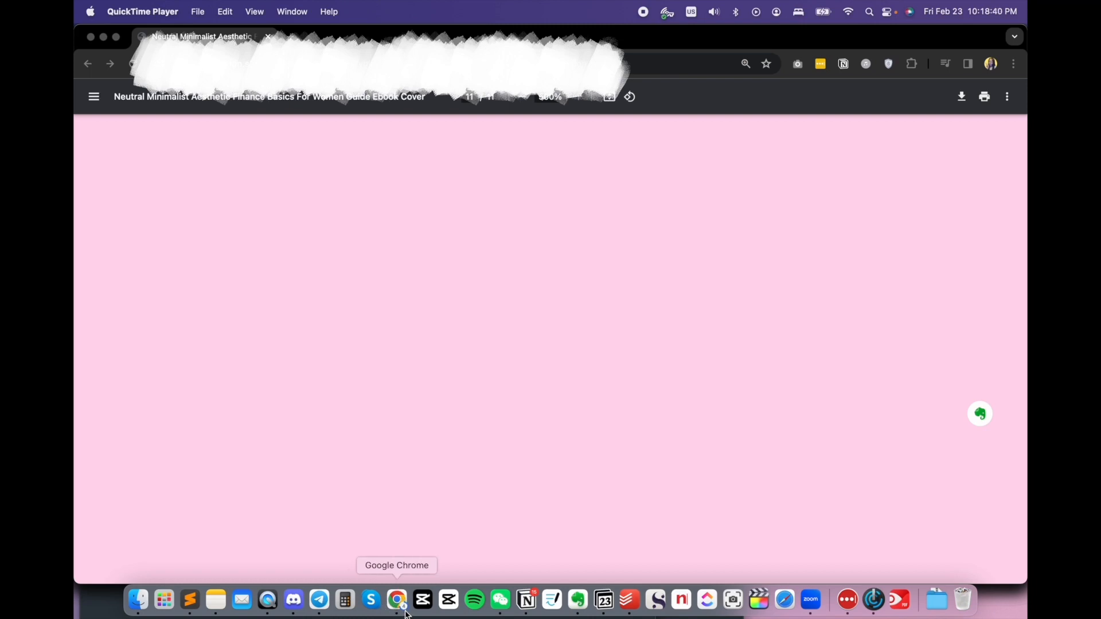
Open the Chrome Dock icon's context menu showing New Window, Hide and Quit
{"action": "right_click", "coordinate": [396, 599]}
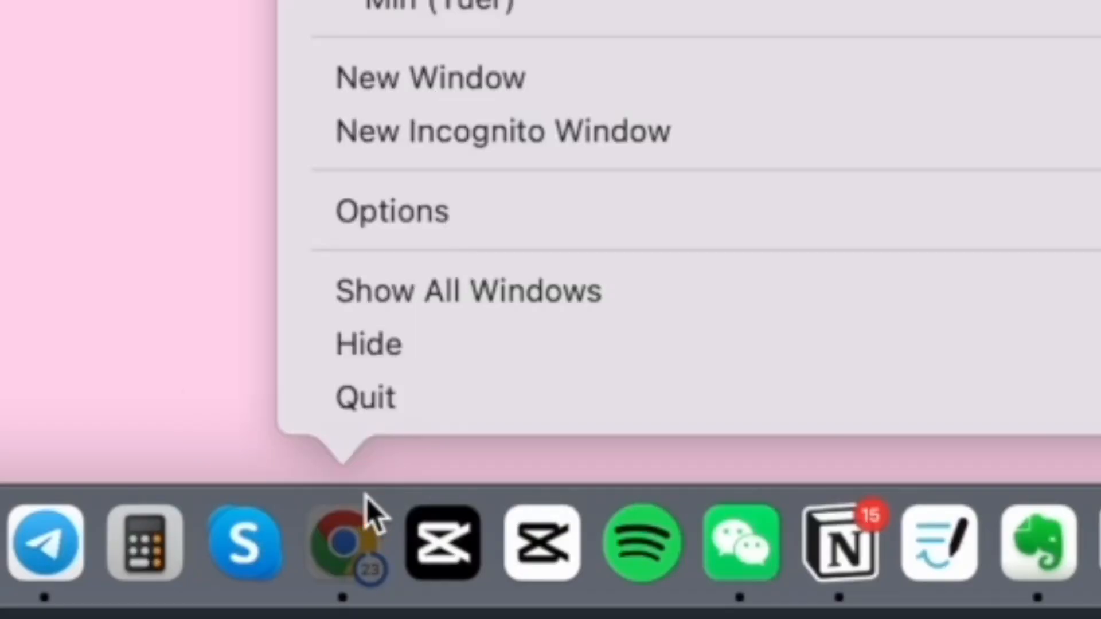
Choose Quit from the Chrome Dock menu, bringing up the downloads-in-progress warning
{"action": "left_click", "coordinate": [365, 396]}
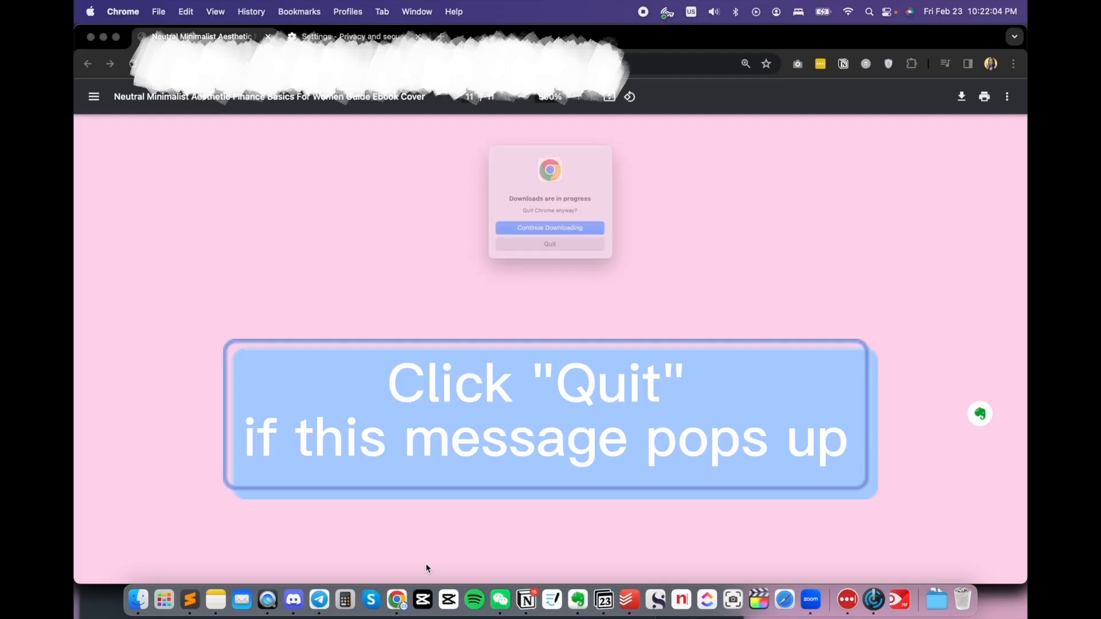